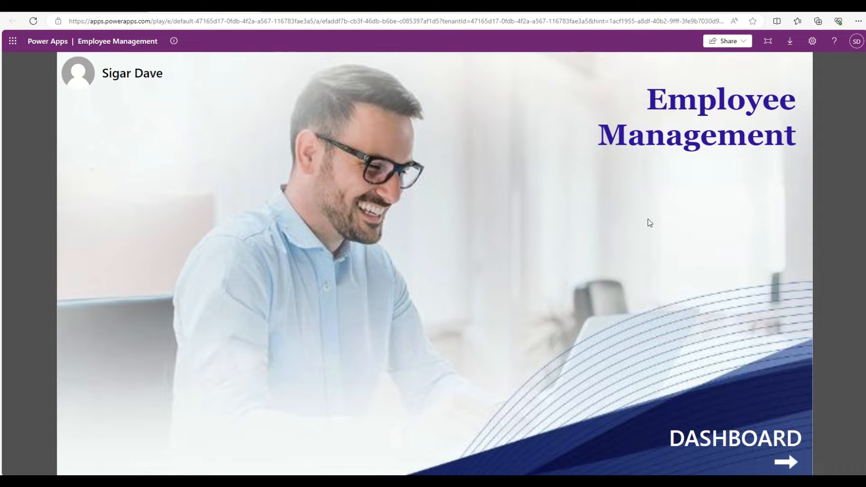
mouse_move(716, 169)
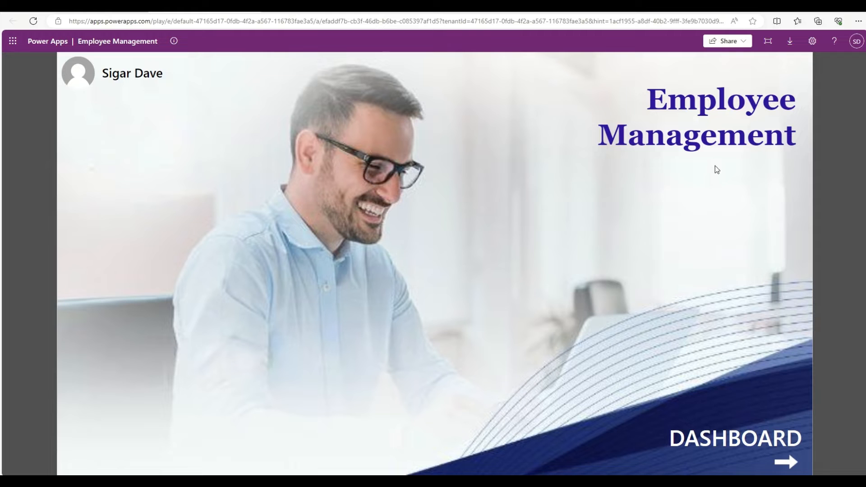
mouse_move(860, 470)
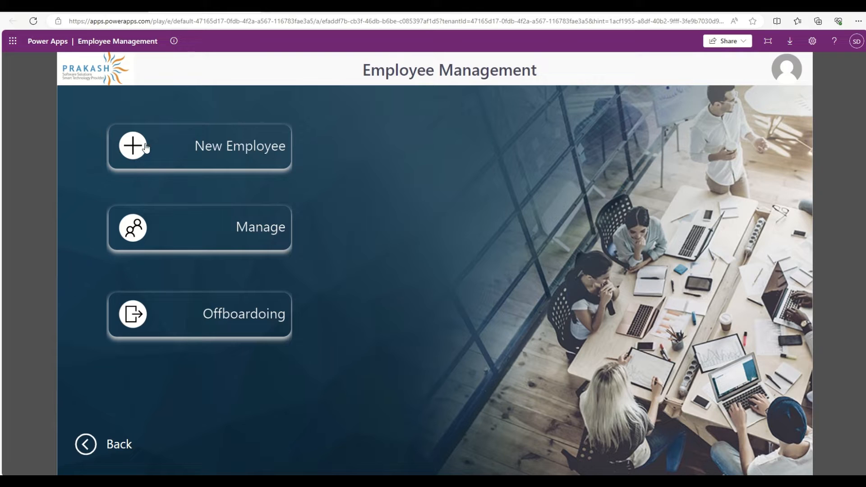
View the New Employee form and the empty Manage list, then return to the main menu
click(199, 146)
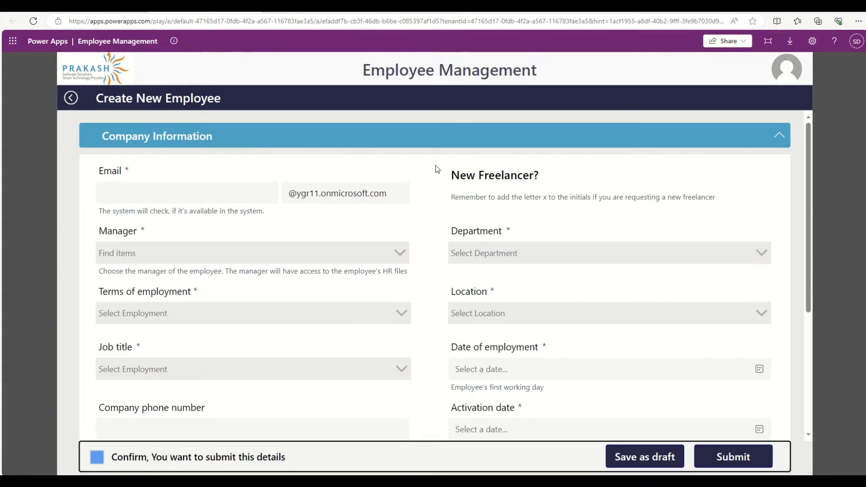
mouse_move(86, 106)
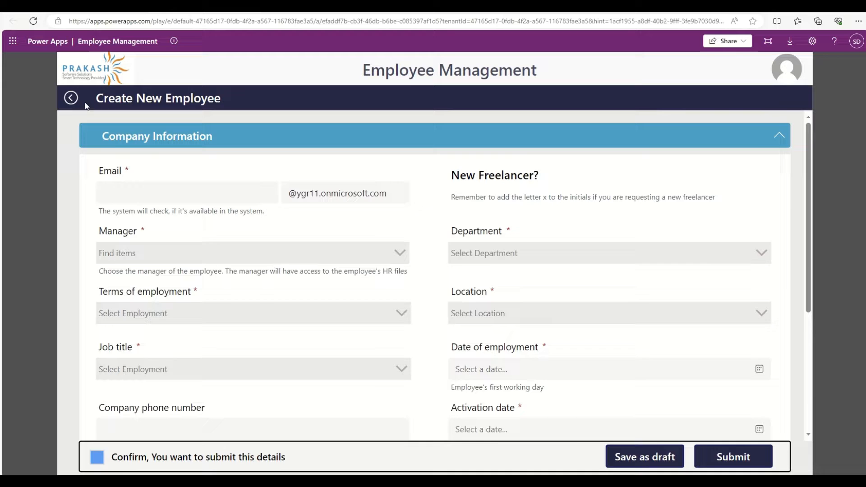
click(70, 97)
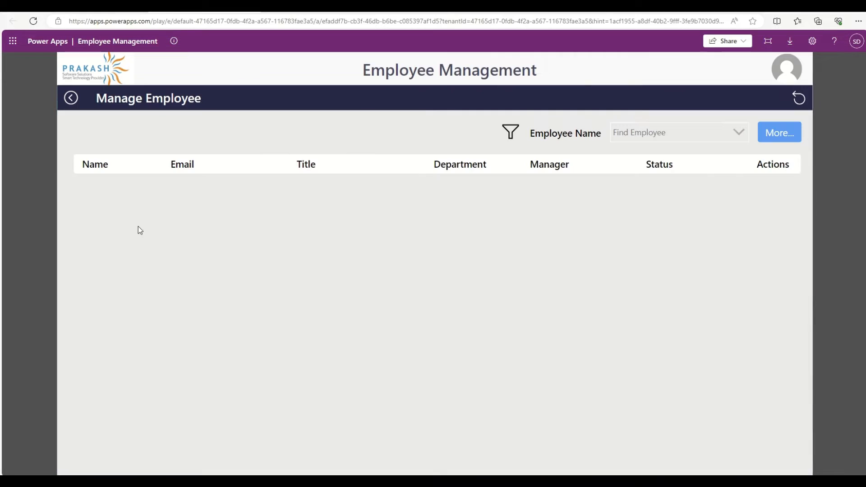
click(70, 98)
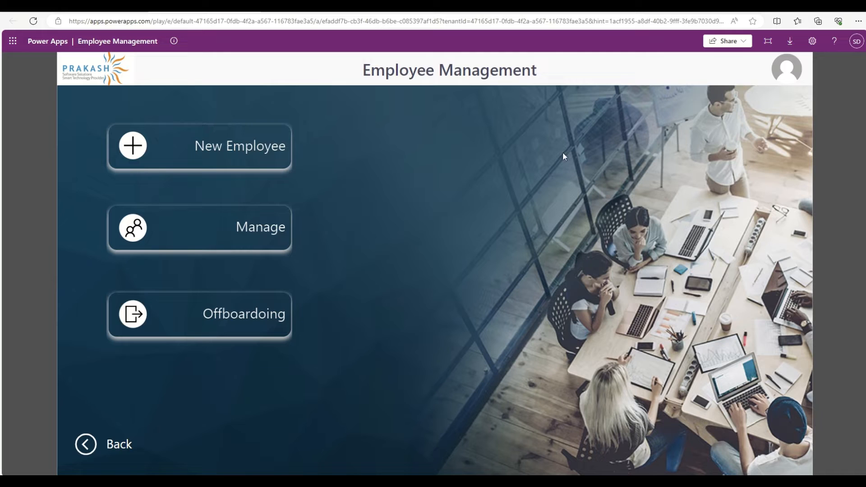
mouse_move(556, 205)
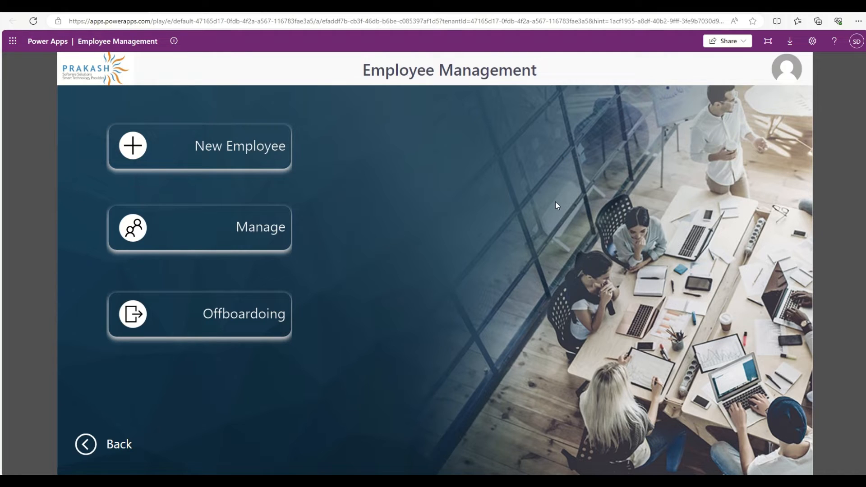
mouse_move(565, 190)
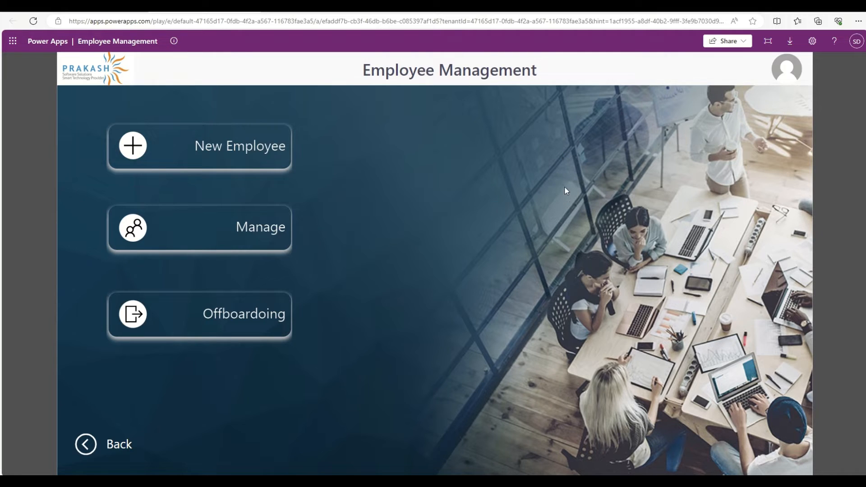
mouse_move(536, 212)
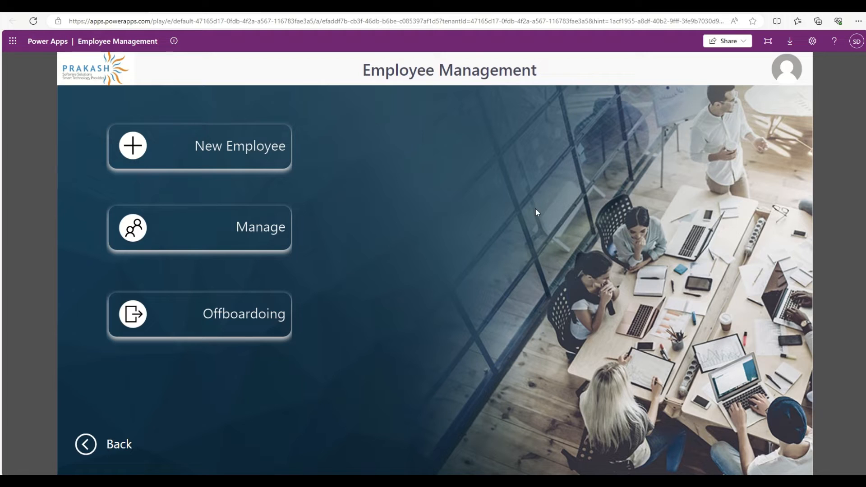
mouse_move(585, 246)
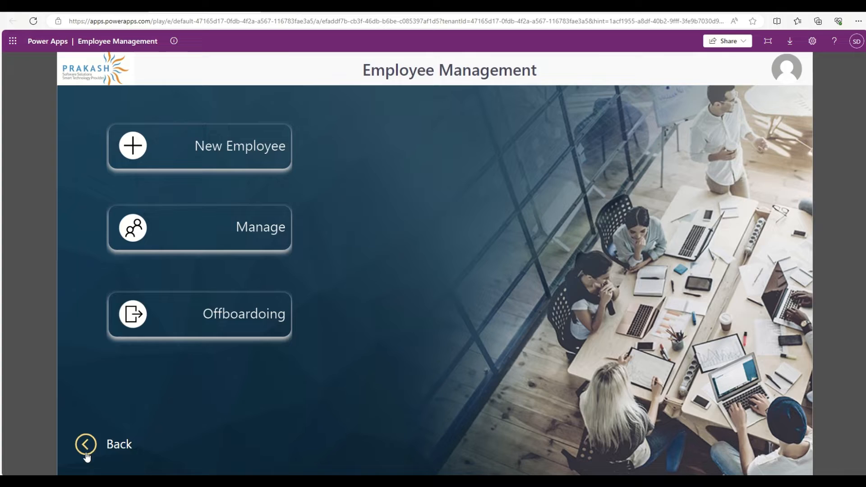
Exit the running Employee Management app back to the Power Apps apps list
click(86, 443)
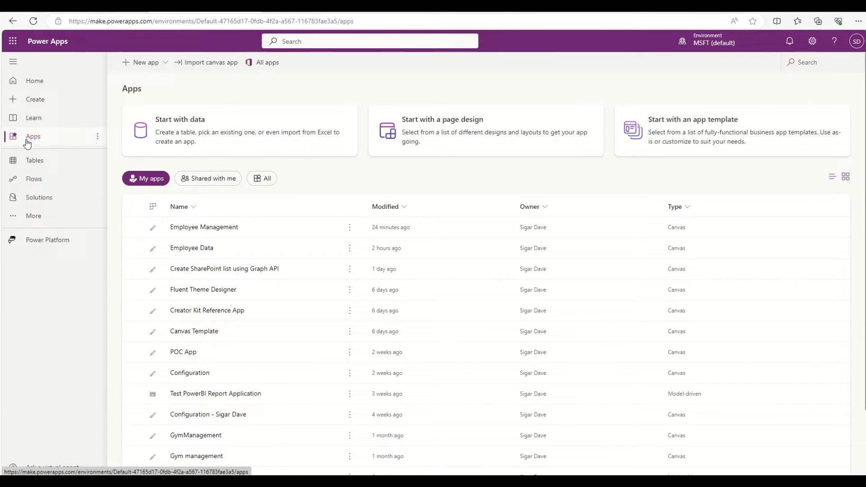
mouse_move(225, 228)
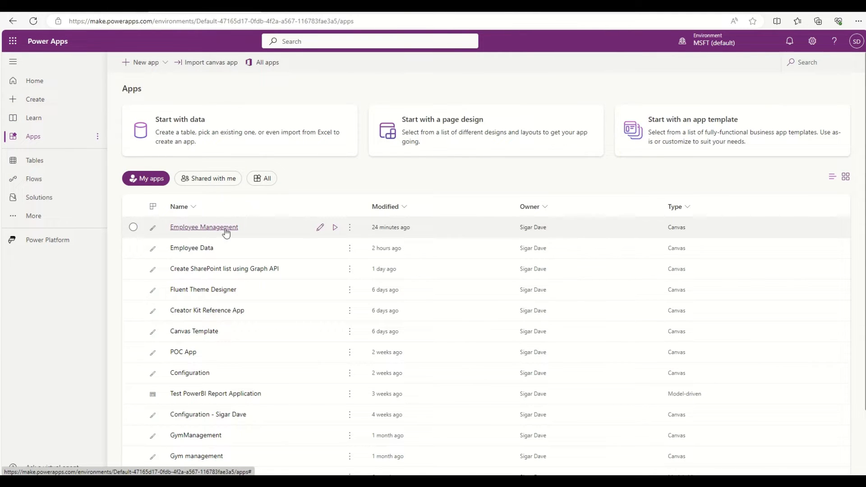
mouse_move(213, 232)
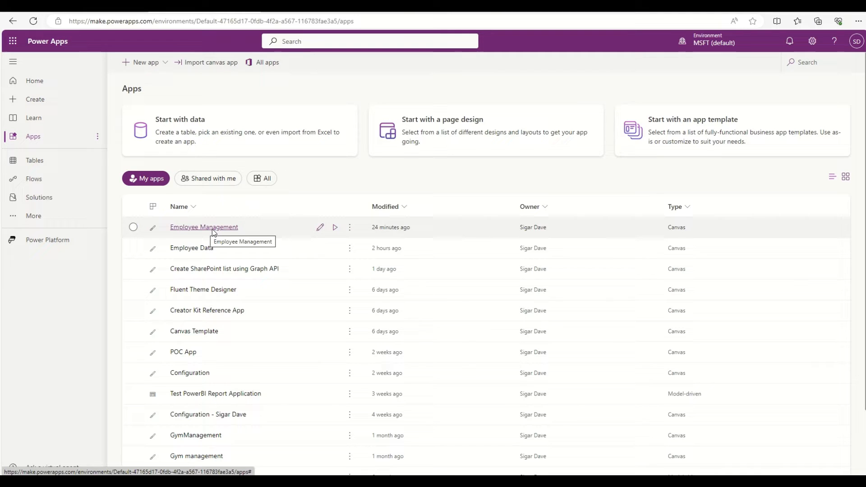
mouse_move(335, 228)
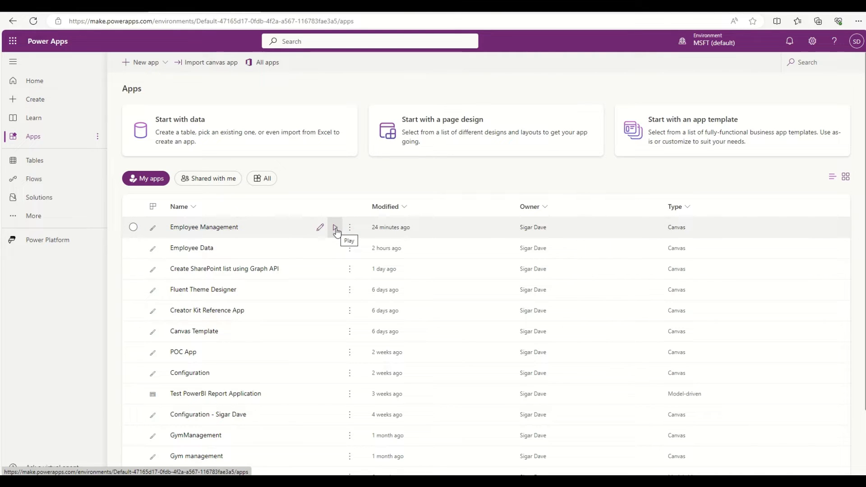
mouse_move(335, 242)
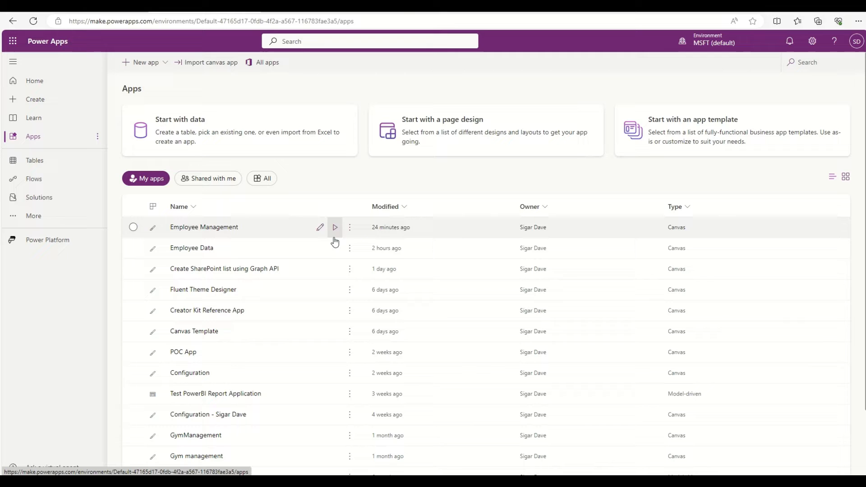
mouse_move(270, 97)
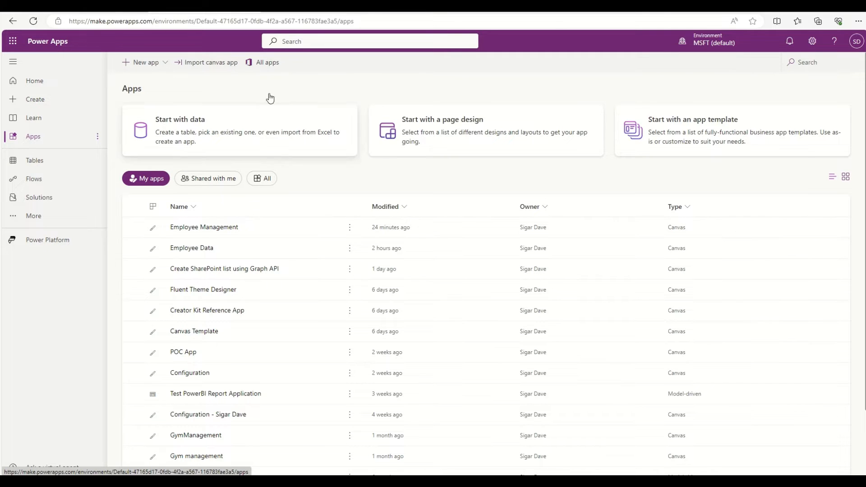
click(203, 227)
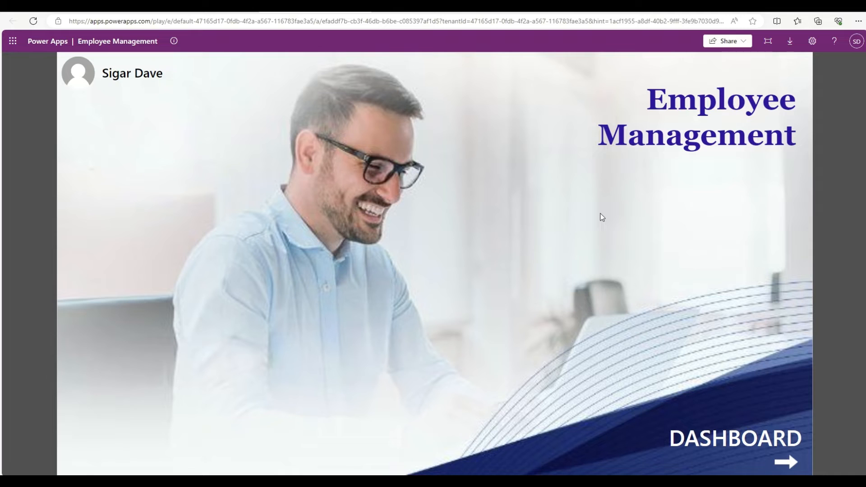
mouse_move(528, 245)
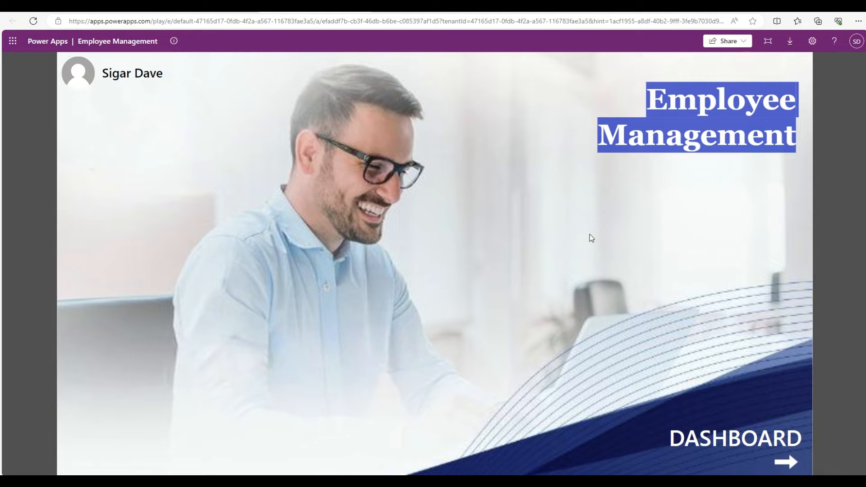
mouse_move(588, 237)
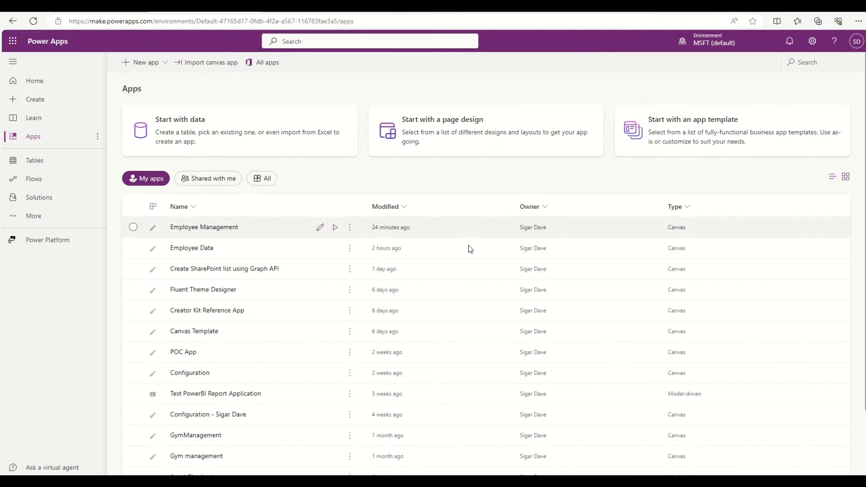
mouse_move(264, 247)
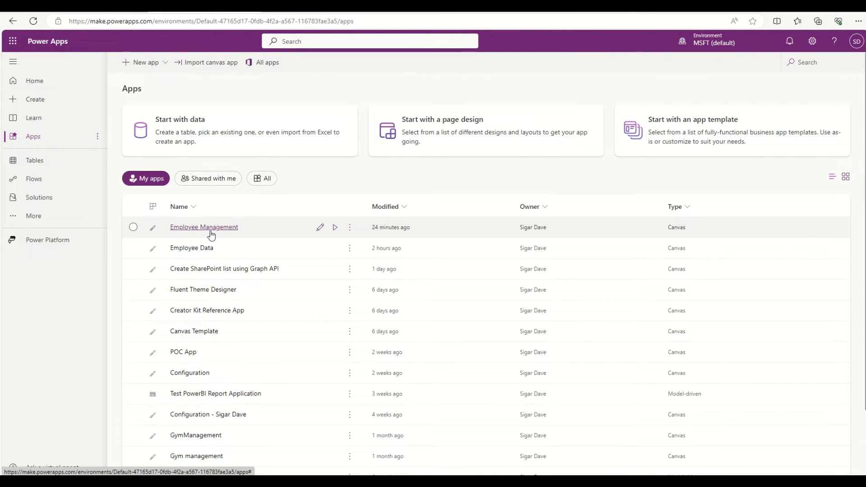
mouse_move(350, 227)
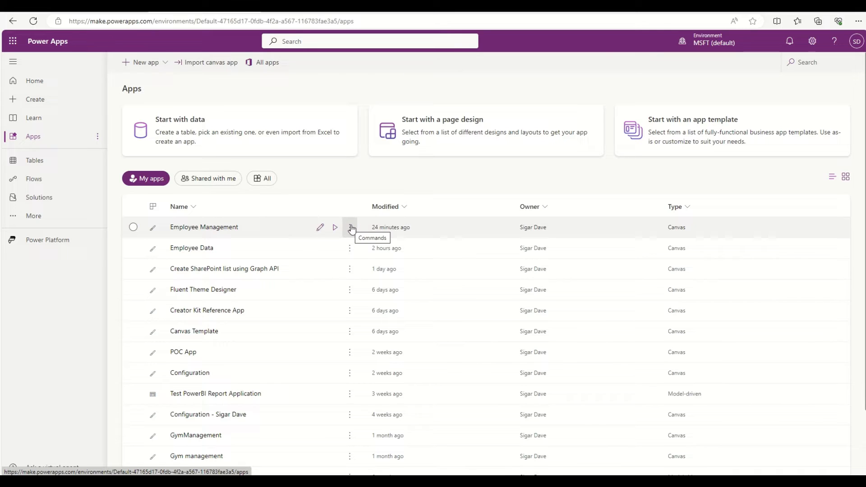
Show the More commands menu for the Employee Management app row
click(350, 228)
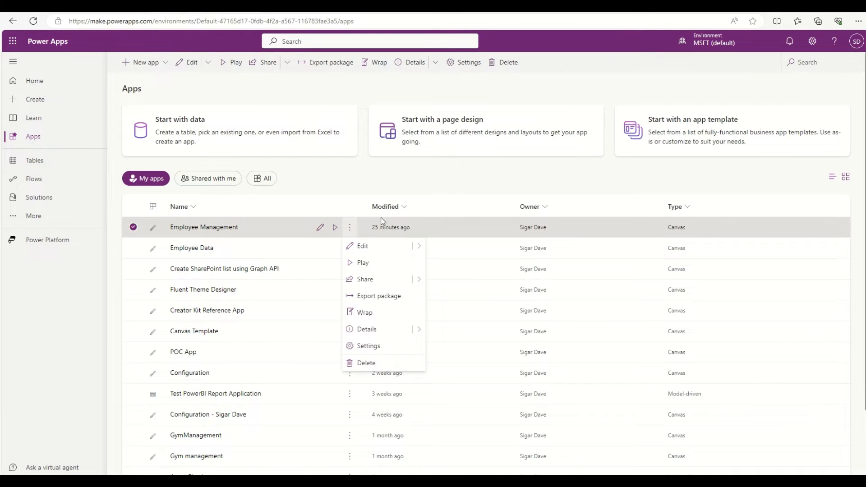
mouse_move(352, 230)
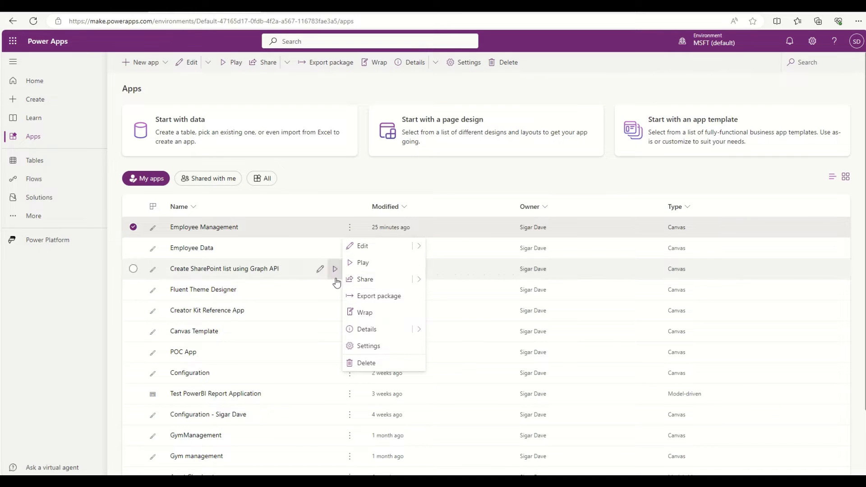
mouse_move(422, 282)
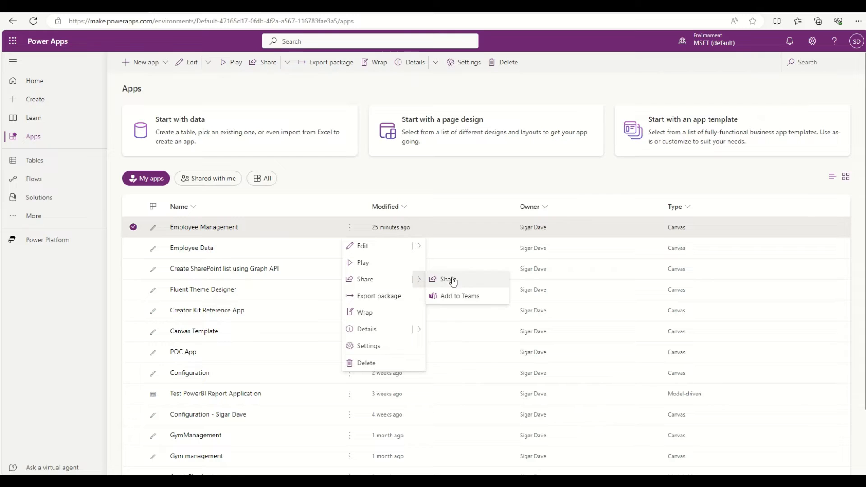
mouse_move(449, 287)
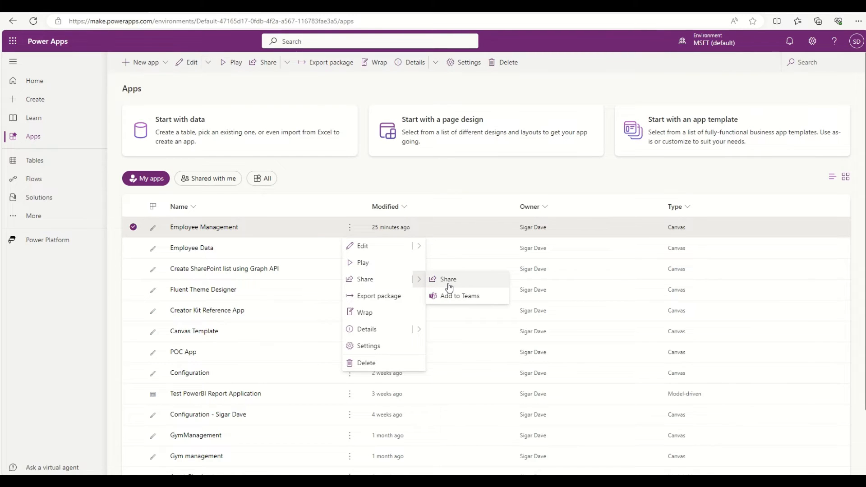
mouse_move(461, 302)
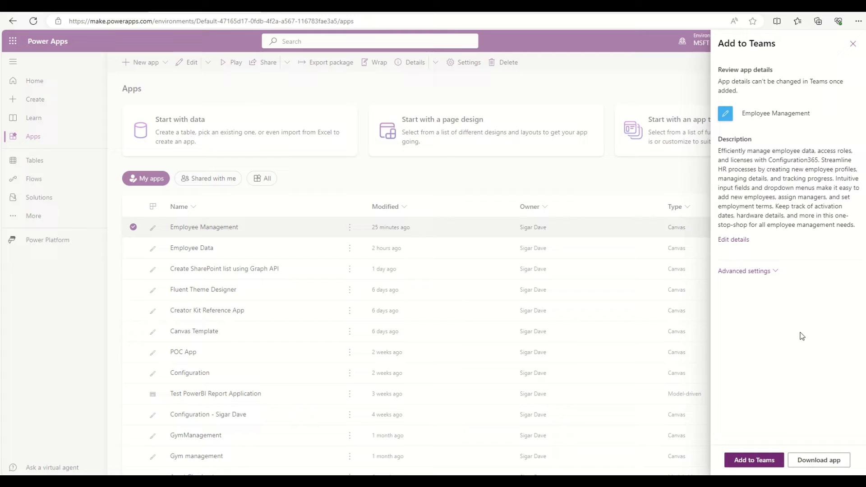
mouse_move(801, 343)
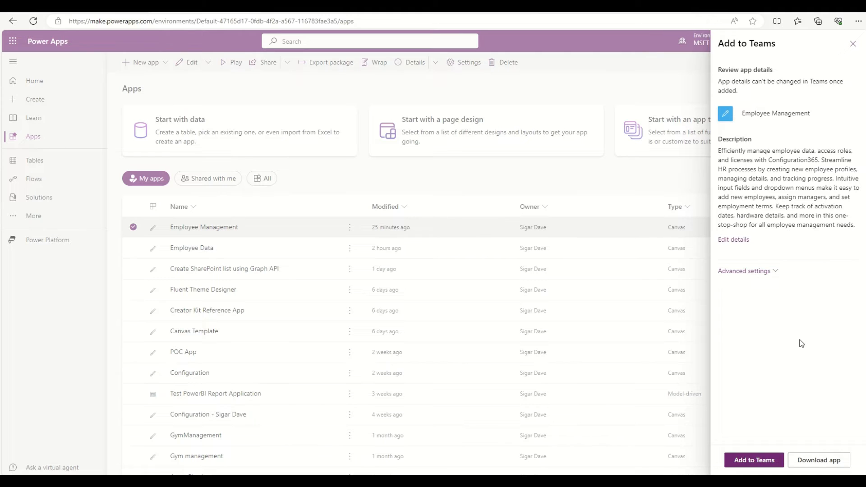
mouse_move(478, 444)
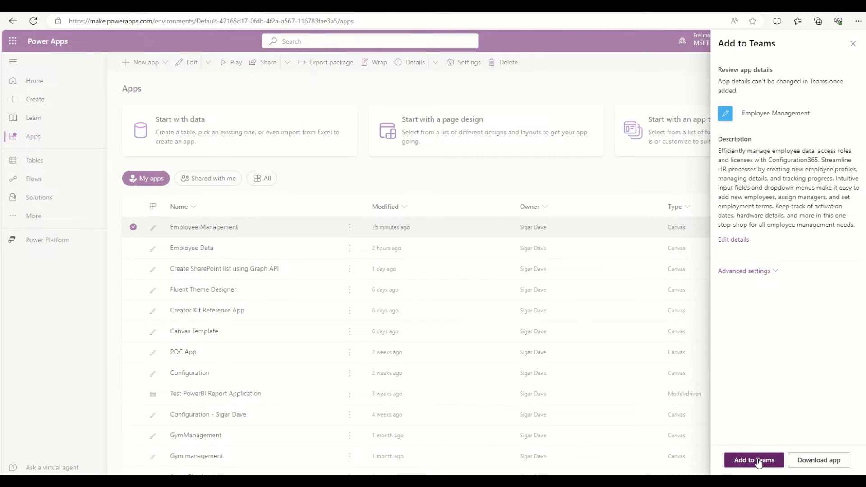
Add Employee Management to Teams and continue in the Teams web app instead of desktop
click(753, 460)
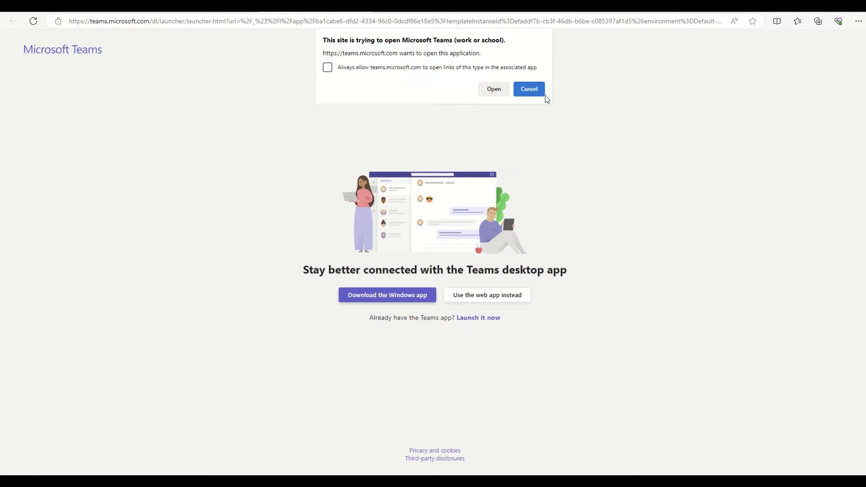
click(528, 89)
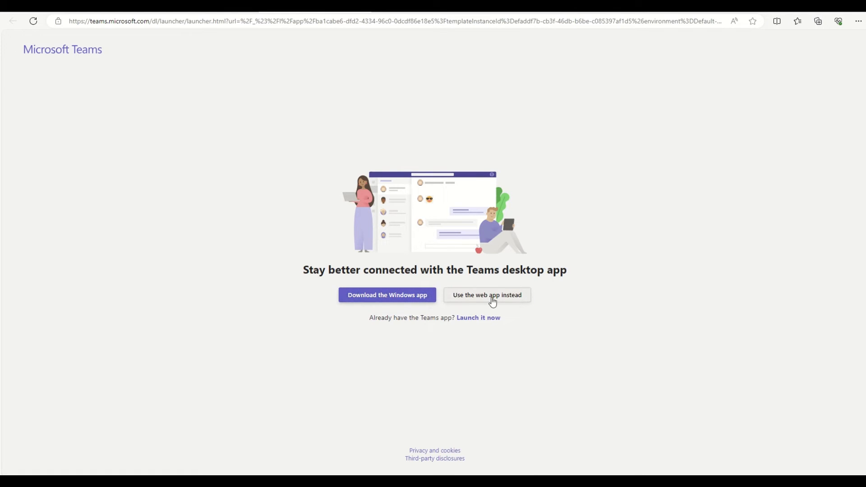
click(486, 294)
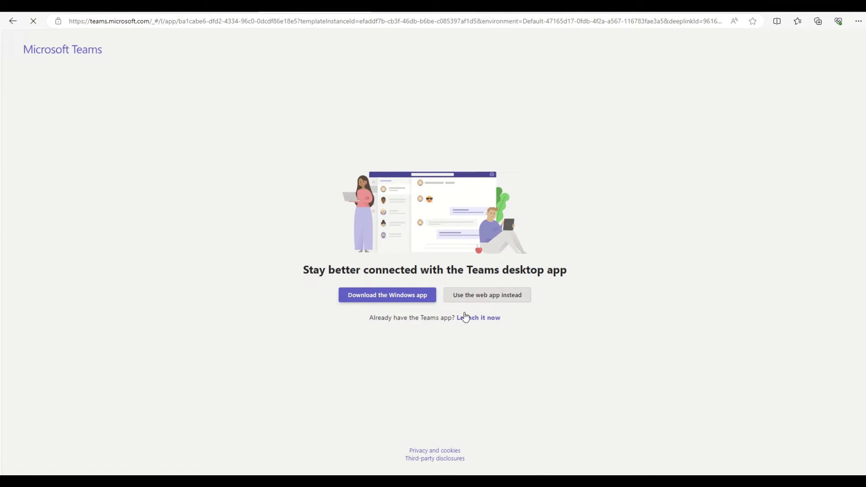
click(486, 294)
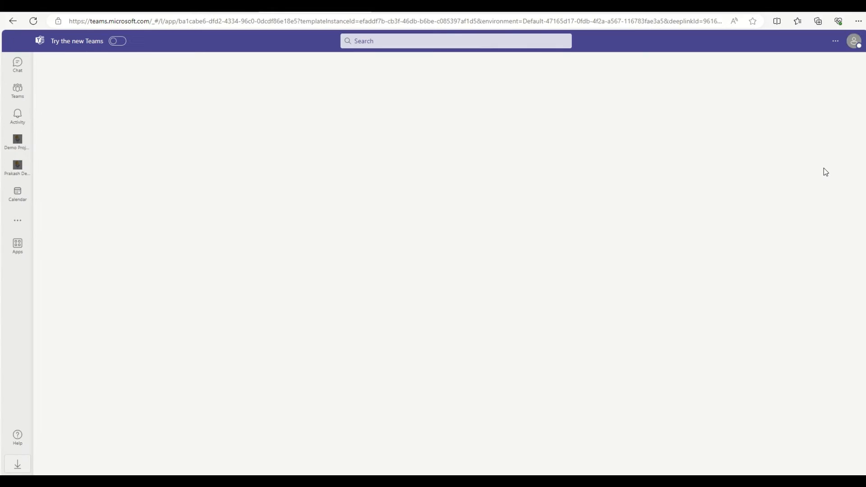
Review the Employee Management install dialog's Add options and add it for personal use
click(17, 246)
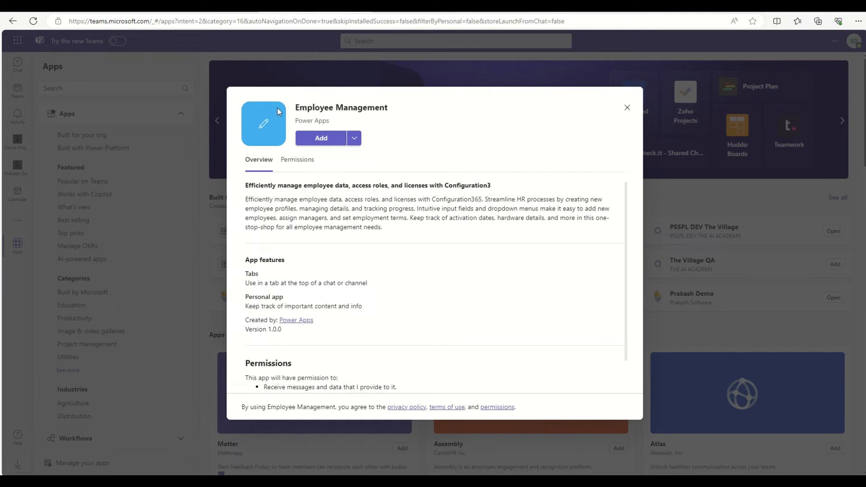
double_click(341, 108)
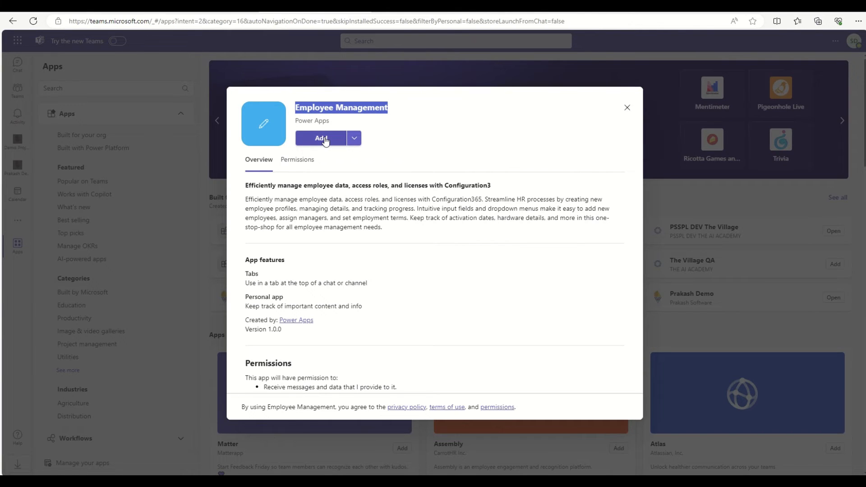
mouse_move(305, 147)
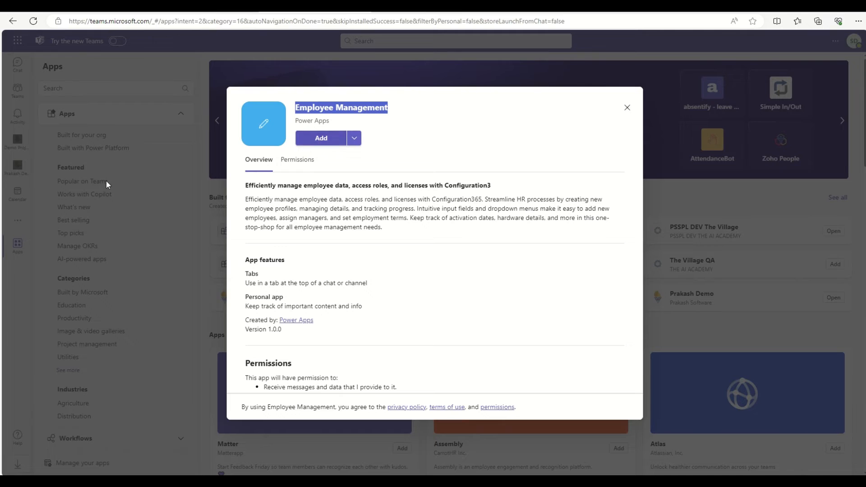
click(353, 138)
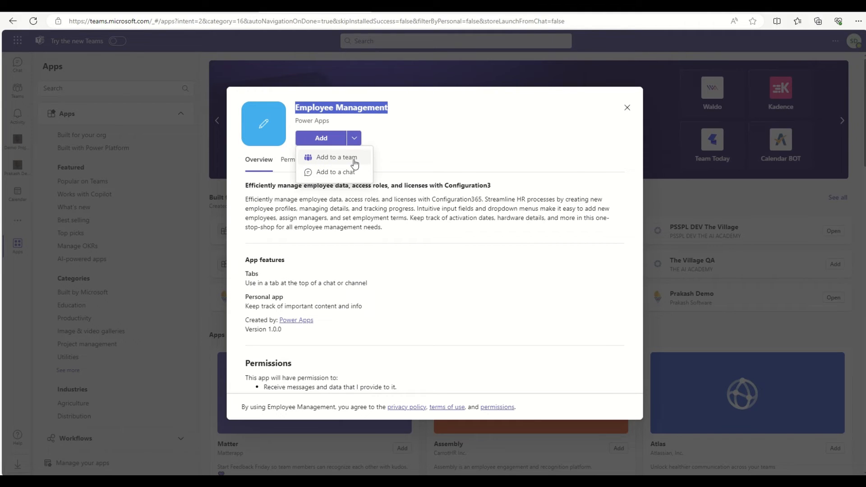
mouse_move(335, 171)
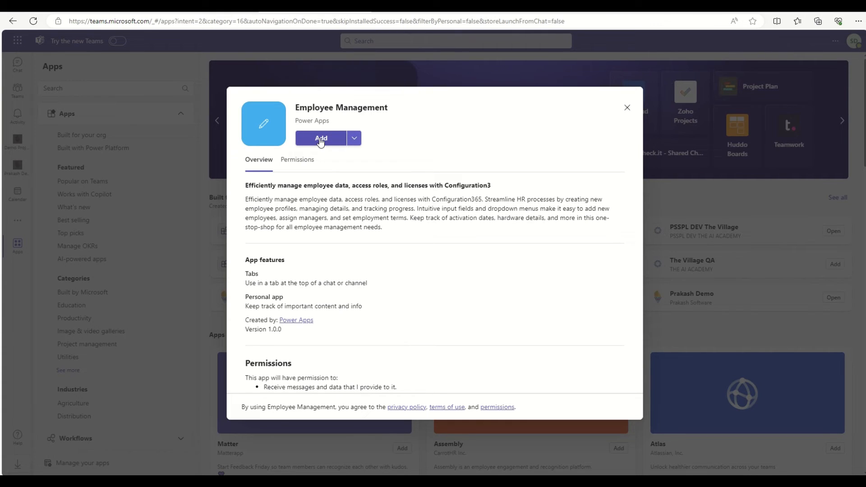
click(321, 138)
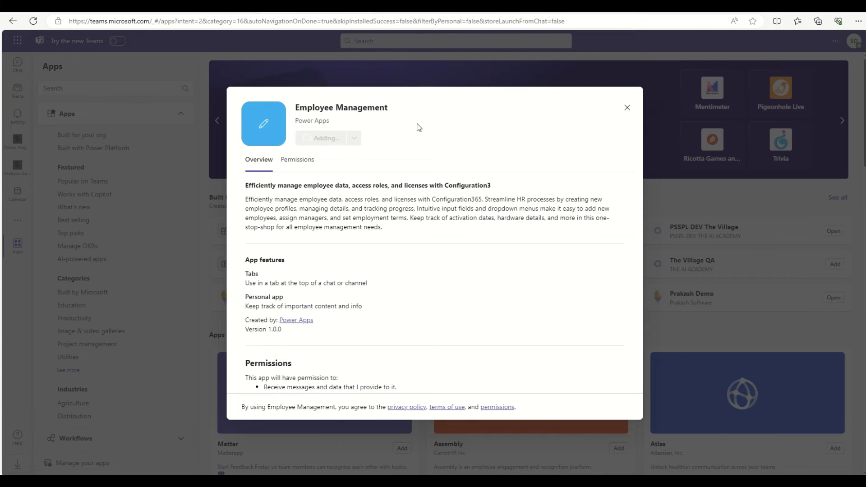
Finish adding the app so it opens as a personal tab on its welcome screen
click(628, 107)
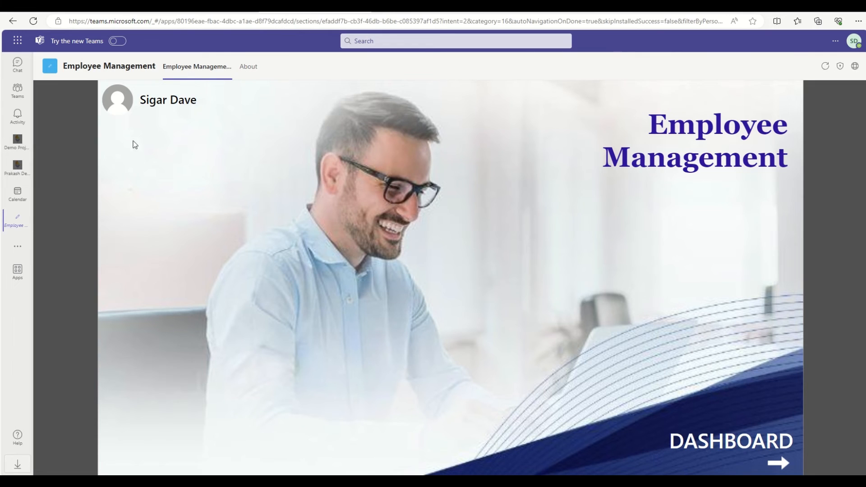
mouse_move(684, 193)
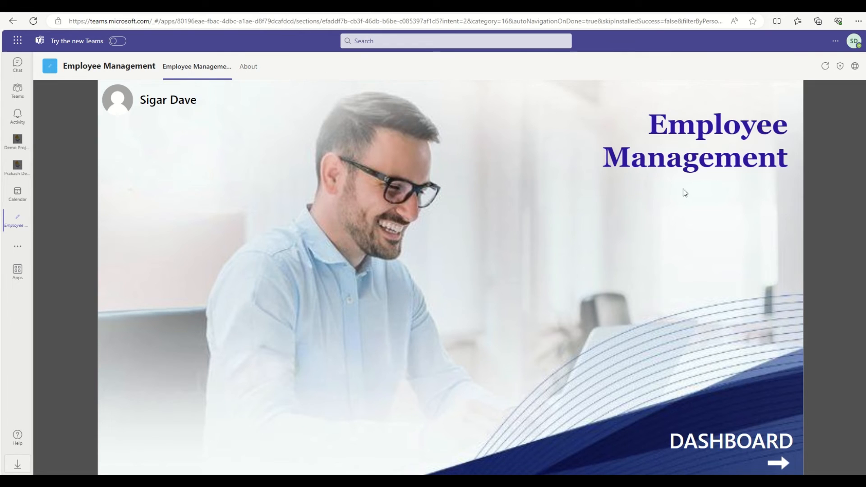
mouse_move(811, 290)
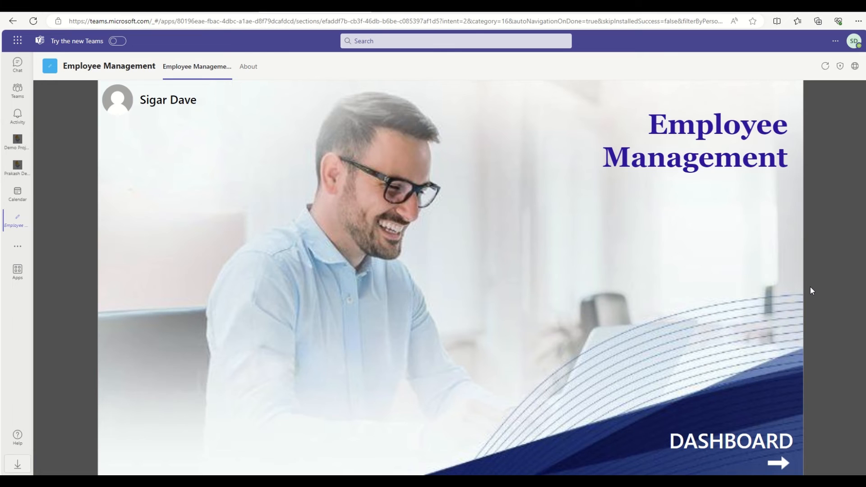
From the dashboard, preview the New Employee form and the Manage employee list, returning each time
click(778, 463)
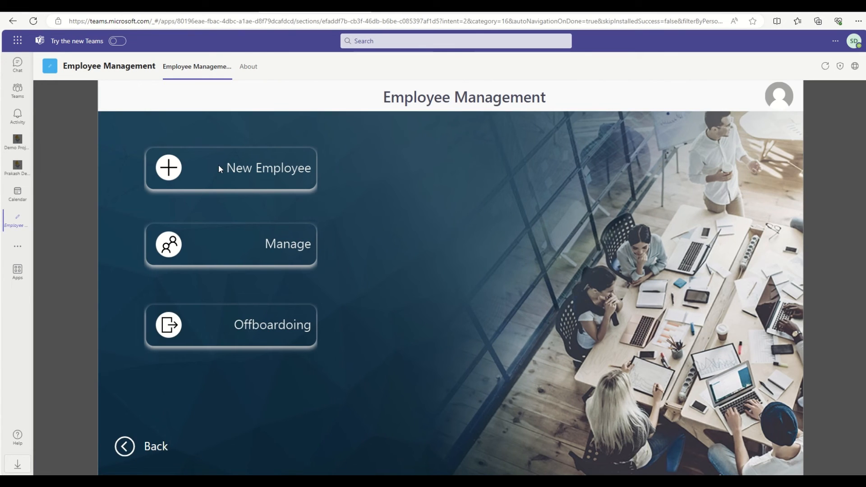
click(230, 167)
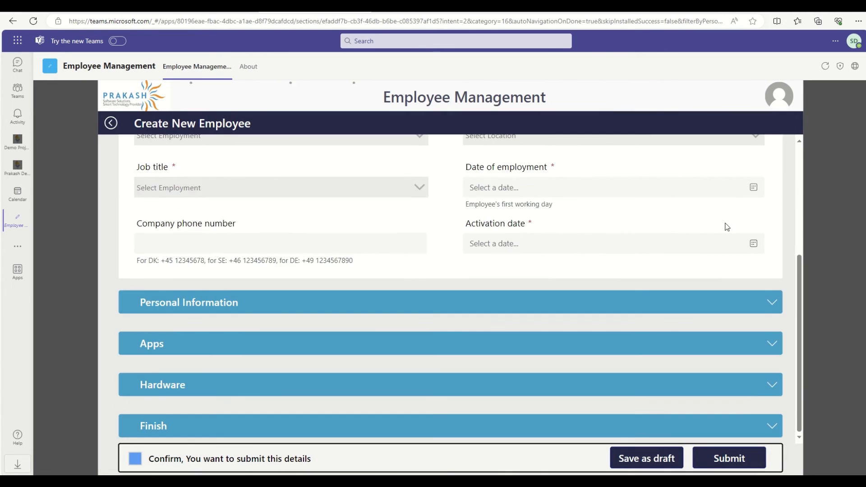
click(110, 122)
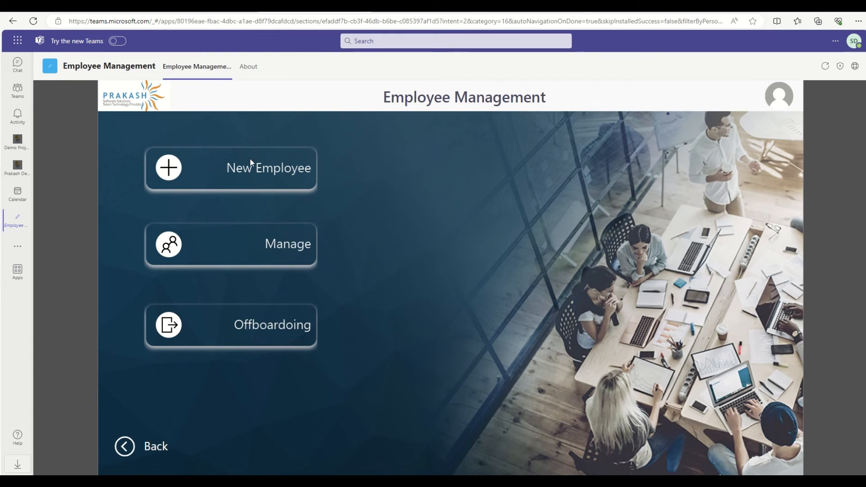
click(230, 243)
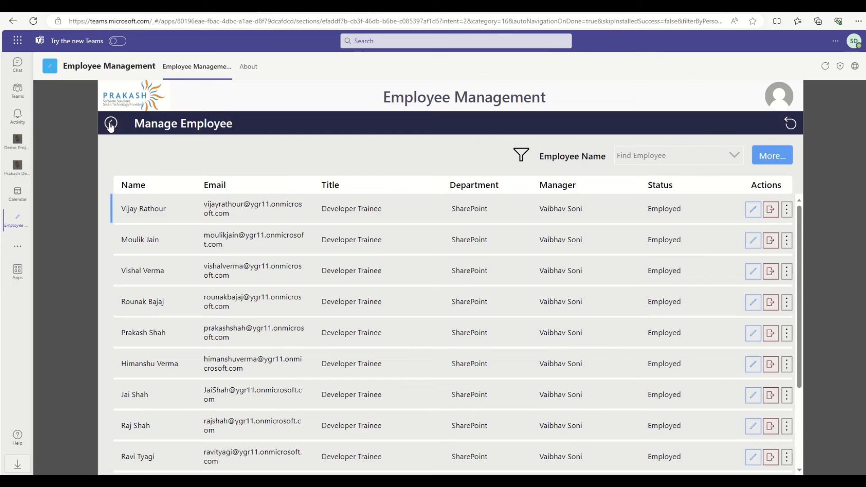
click(110, 123)
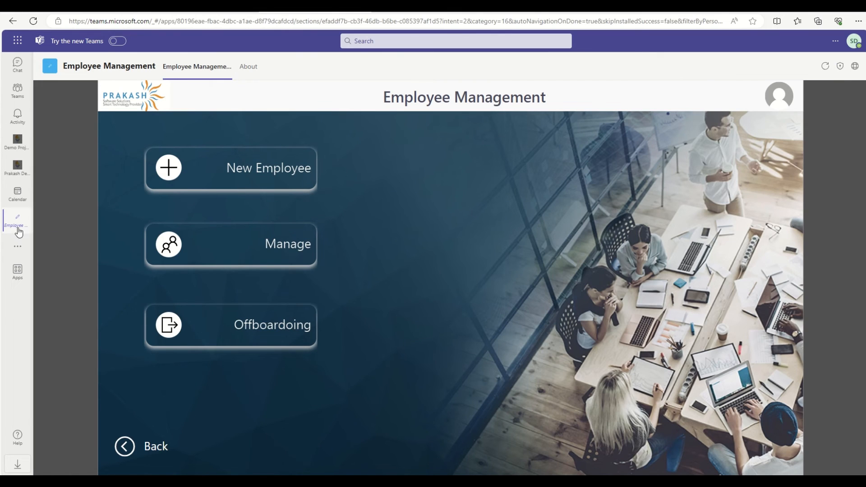
right_click(18, 221)
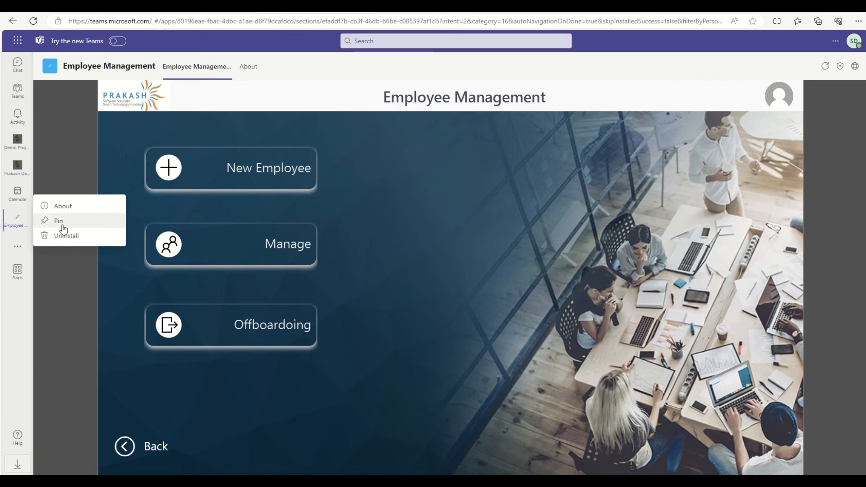
click(62, 206)
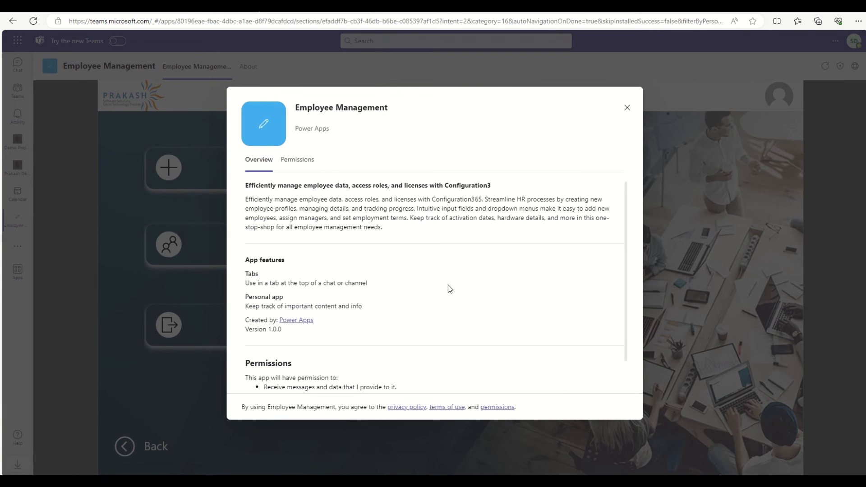
mouse_move(438, 237)
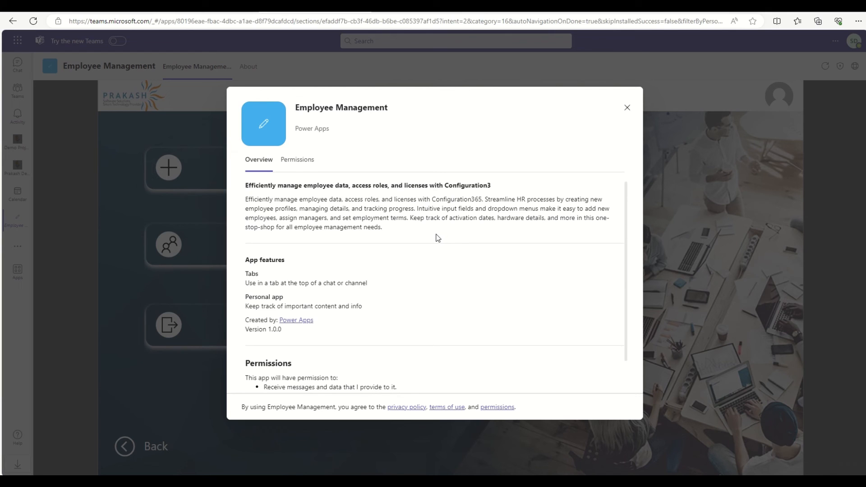
mouse_move(429, 229)
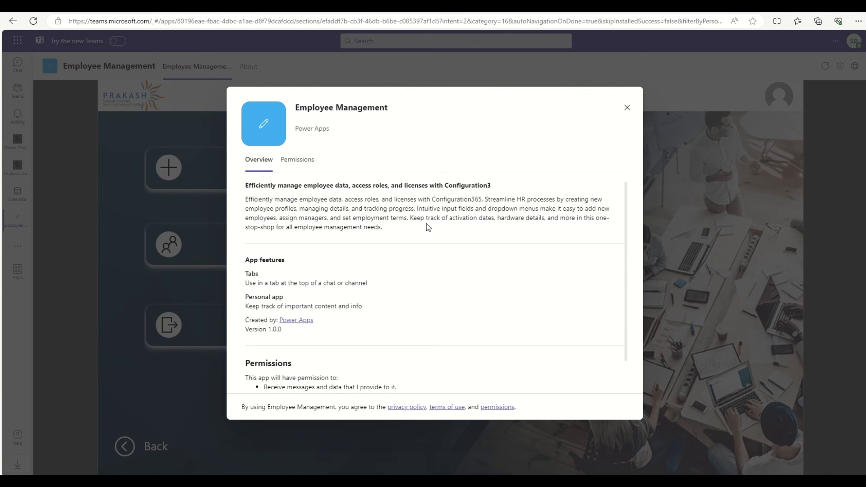
click(627, 108)
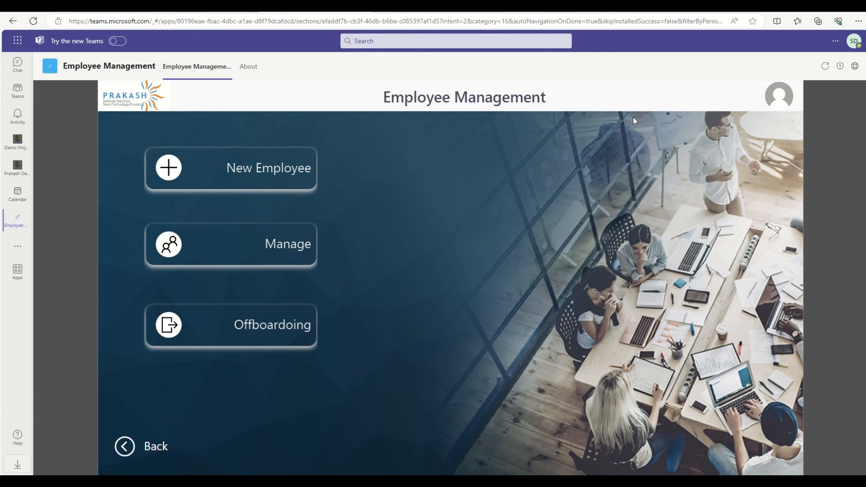
mouse_move(546, 129)
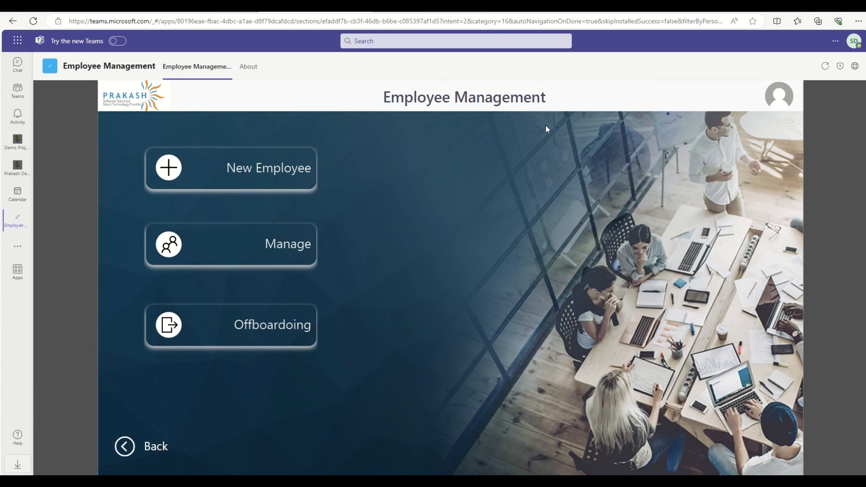
mouse_move(559, 121)
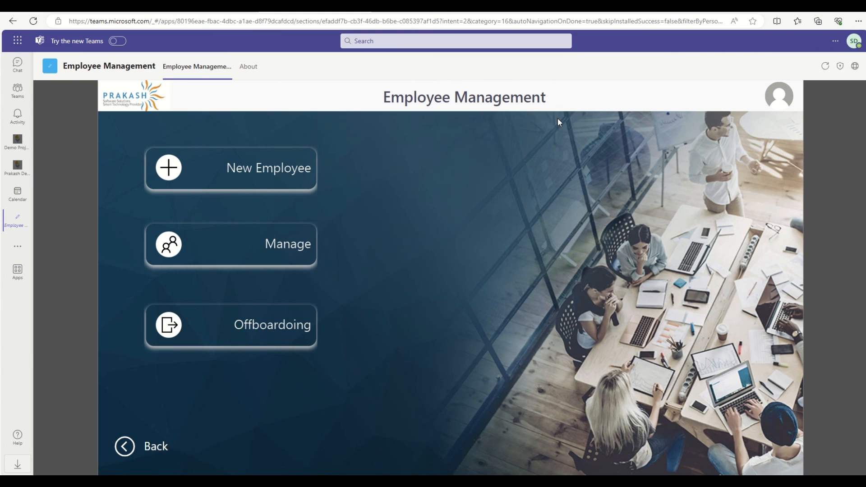
mouse_move(584, 121)
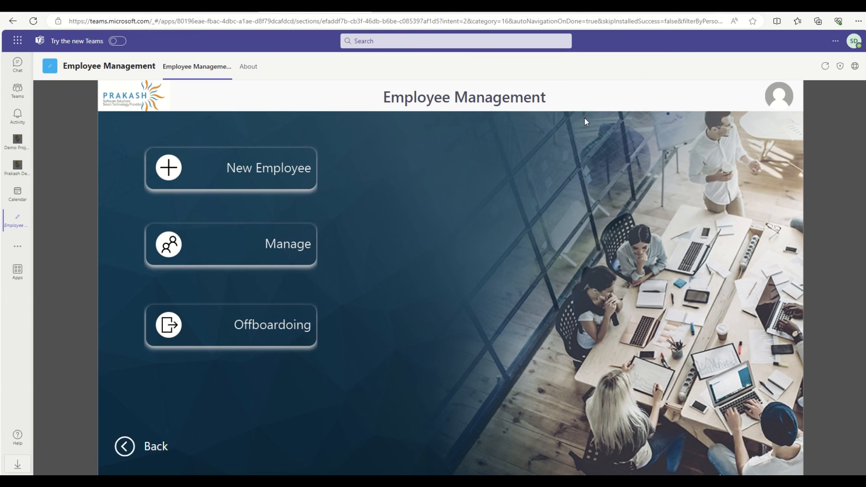
mouse_move(595, 119)
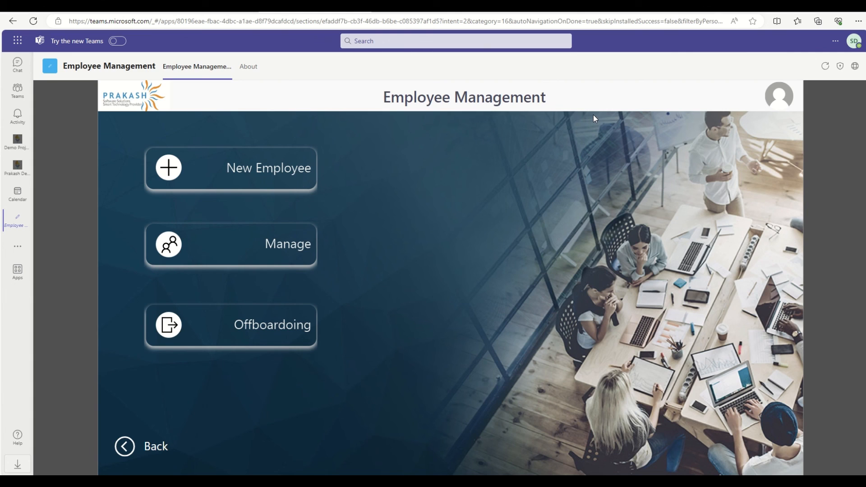
mouse_move(643, 226)
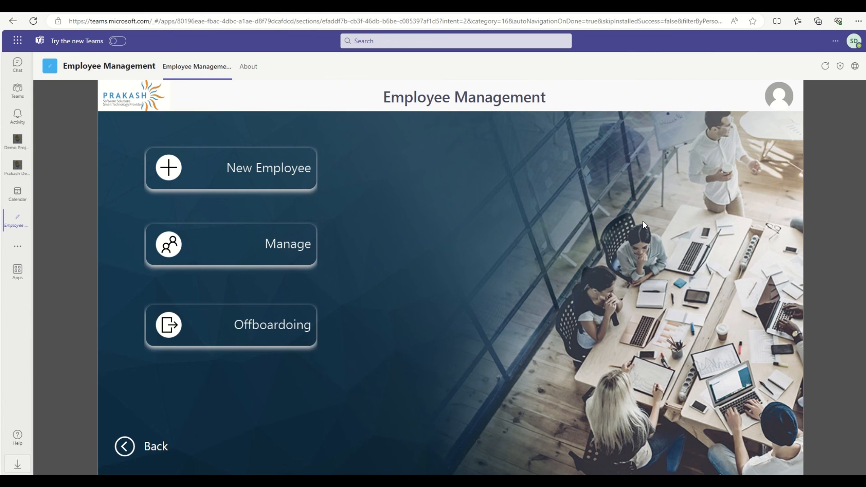
mouse_move(533, 219)
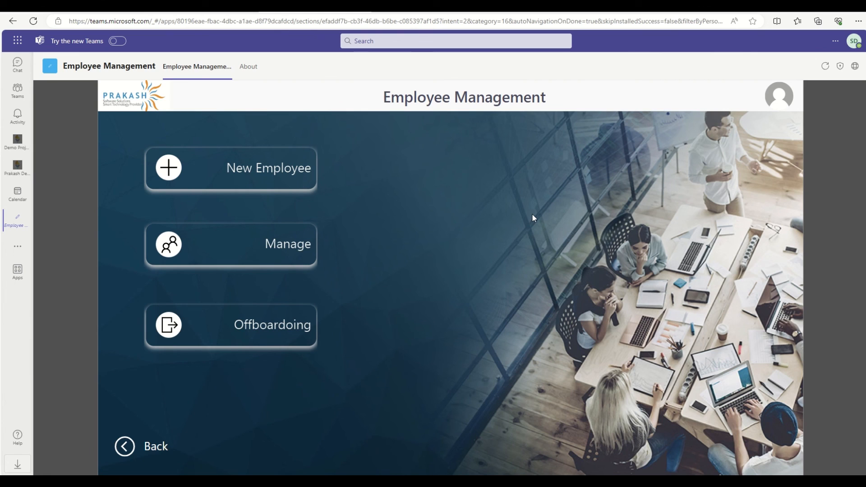
mouse_move(518, 189)
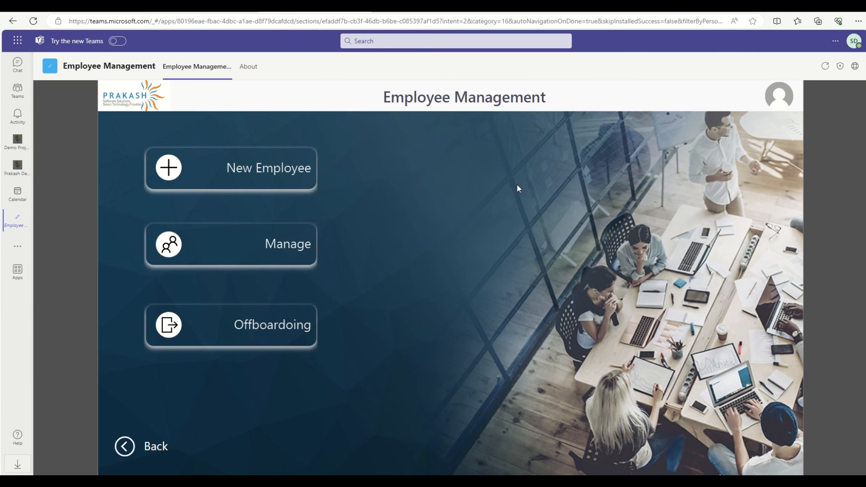